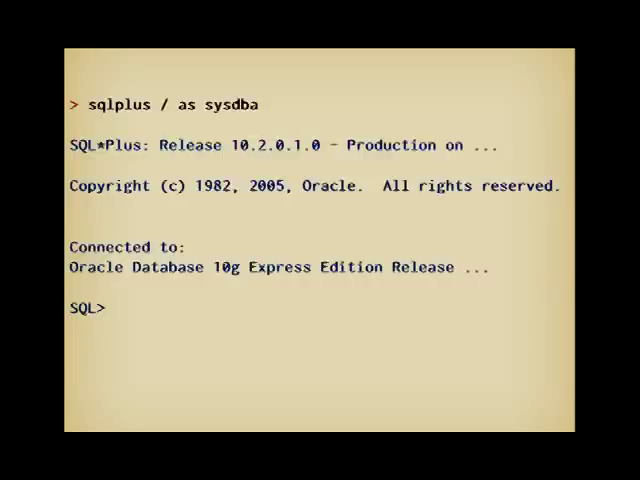
Run the misspelled 'select user form dual' as sysdba, hit ORA-00923, and edit the buffer.
type("select user form dual;")
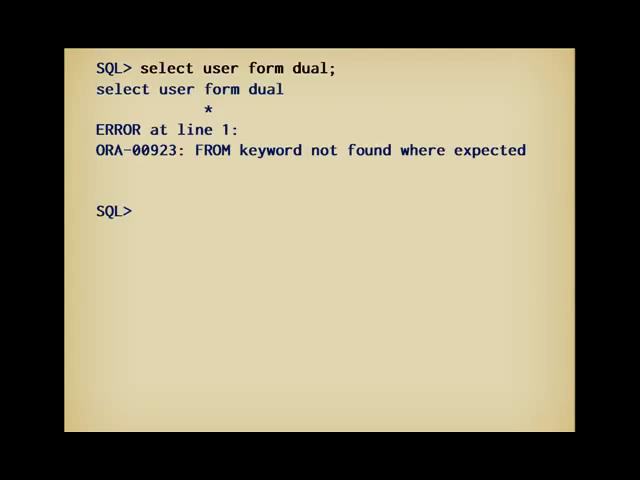
type("ed")
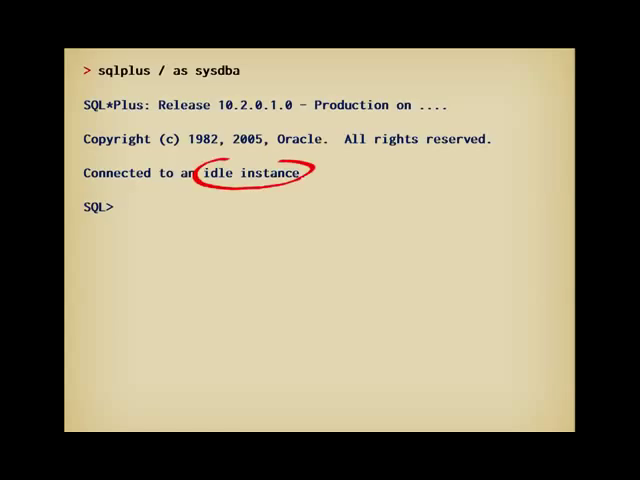
Create the spfile from the pfile and run STARTUP to mount the database.
type("create spfile from p")
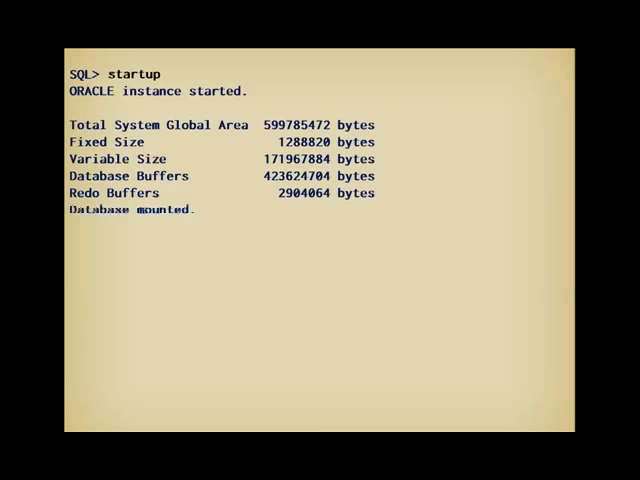
type("sho")
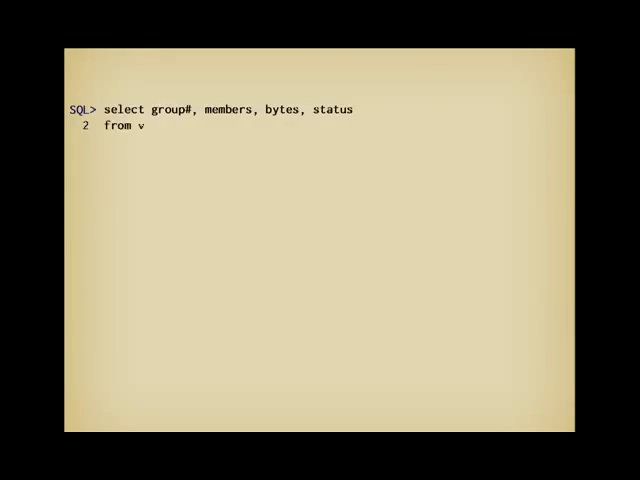
Query group#, members, bytes and status from v$log to inspect the redo log groups.
type("$log;")
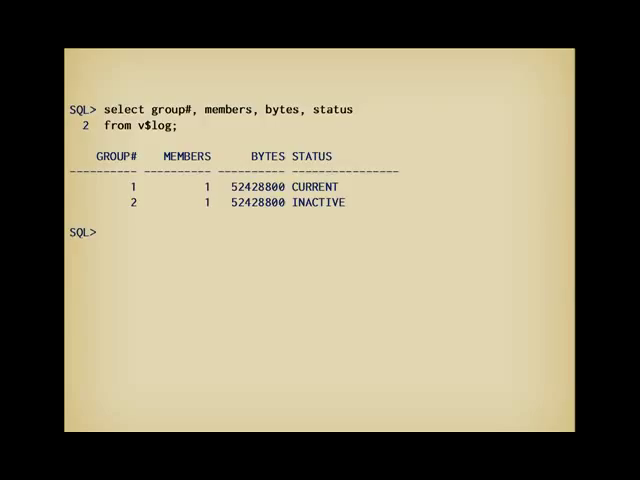
Add mirror log members, C:\oracle\redo_mirror_2.log to group 2, then group 1, and requery v$log.
type("alter d")
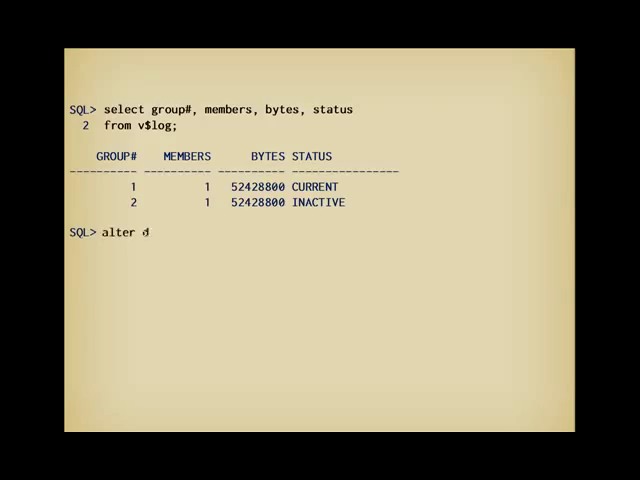
type("database add logfile me")
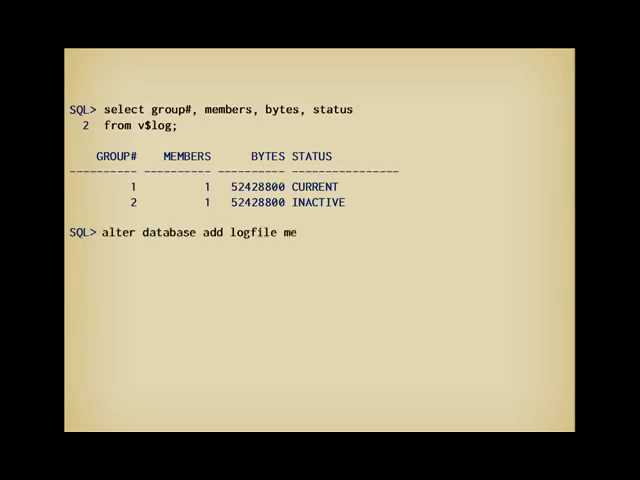
type("mber 'C:\\oracle\\redo_mirror_2.log")
type("to group")
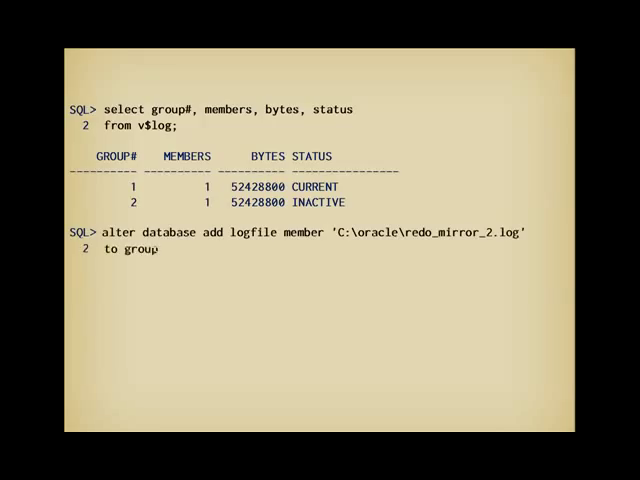
key("enter")
type("alter database ")
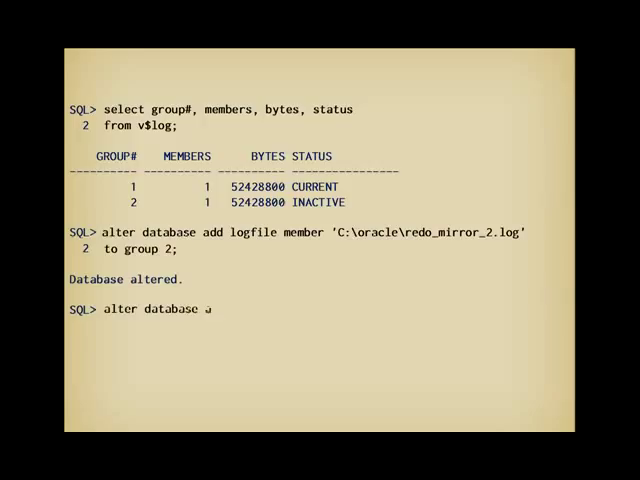
type("add logfile member 'C:\\o")
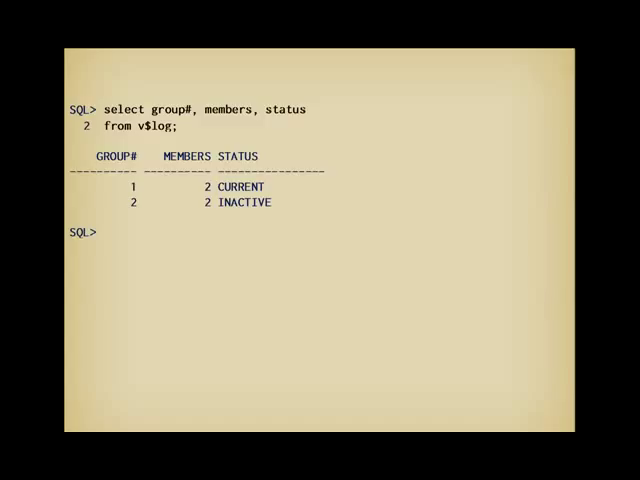
type("select group#,")
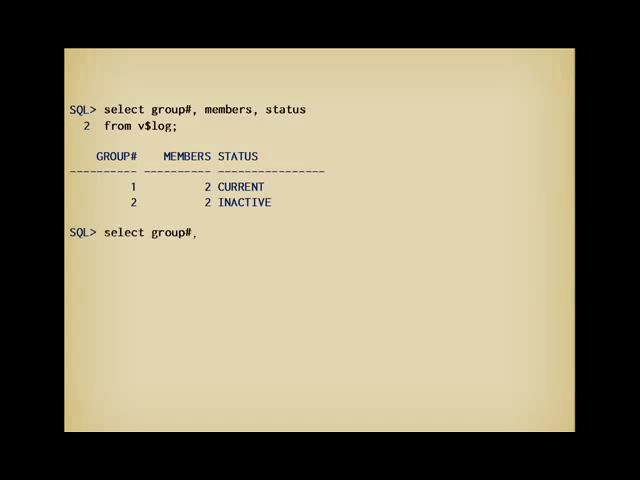
Query group#, status and member from v$logfile, then switch the log file twice.
type("status, member")
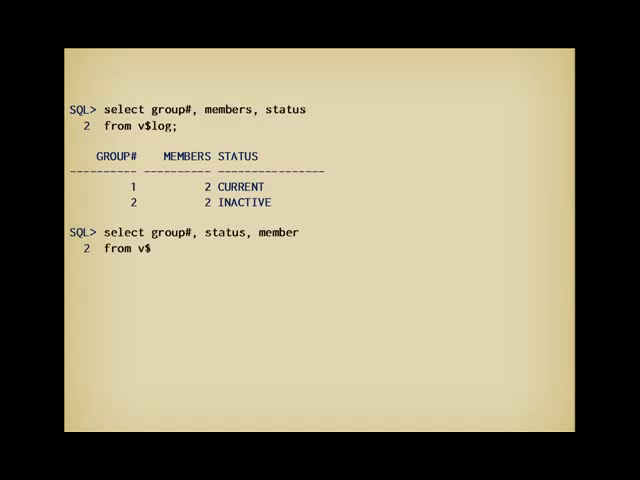
type("logfile;")
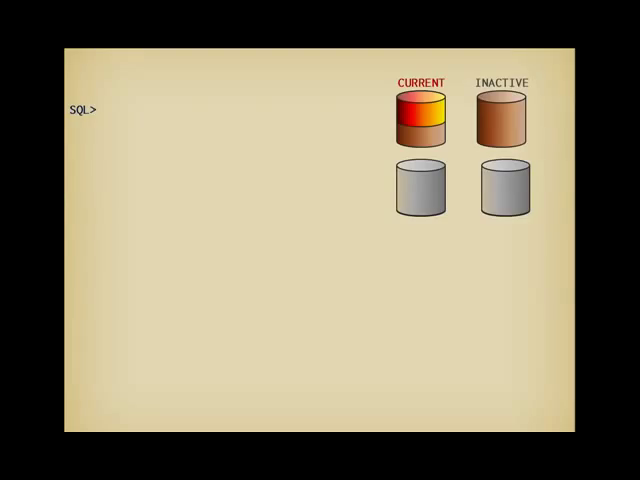
type("alter system switch logfile;")
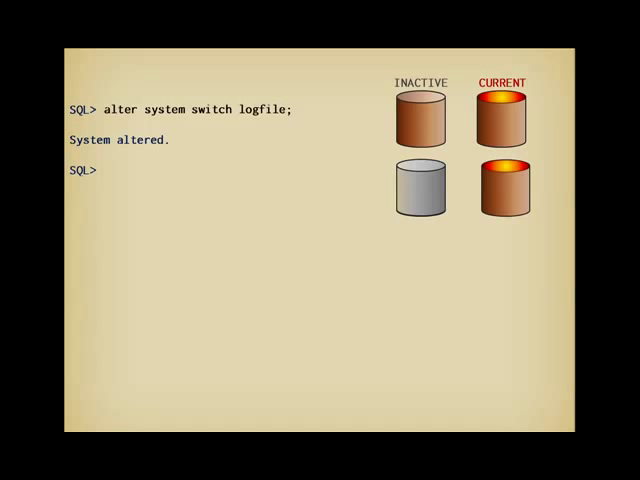
type("alte")
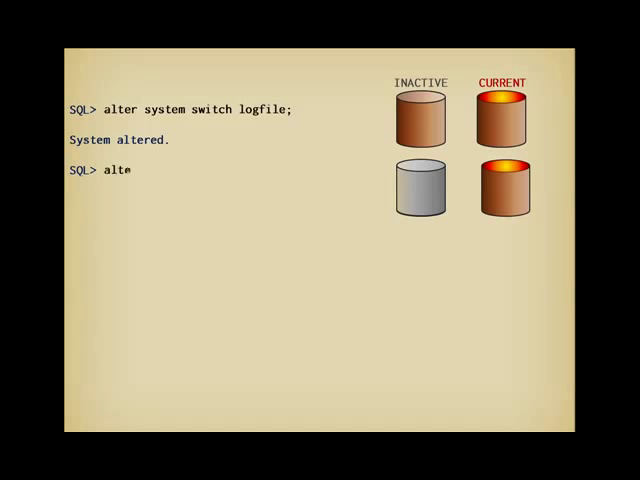
type("r system switch logfile;")
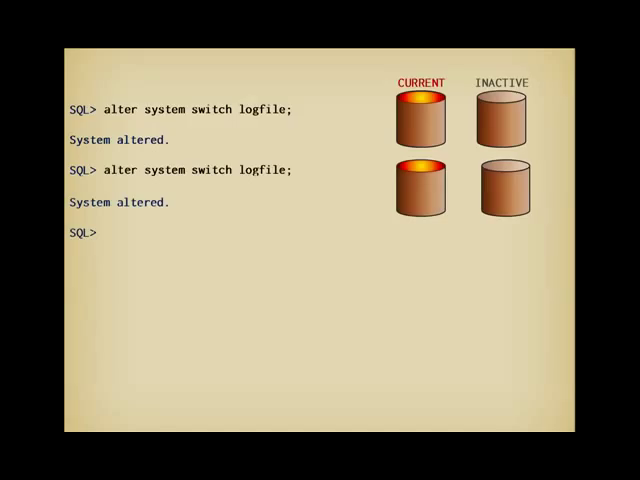
type("select gr")
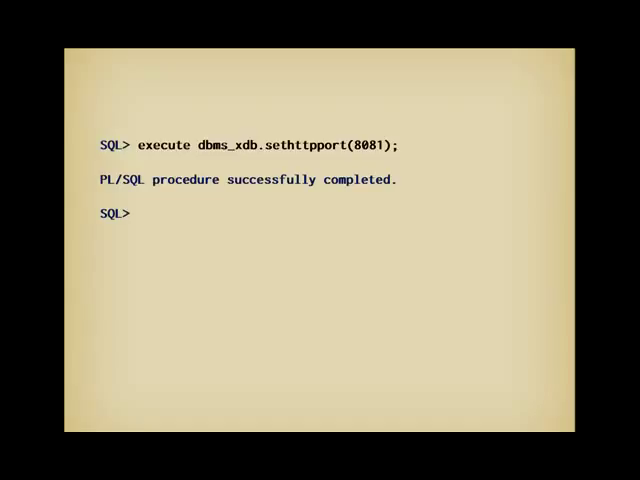
Set the XDB HTTP port to 8081 and run ALTER SYSTEM REGISTER.
type("alter")
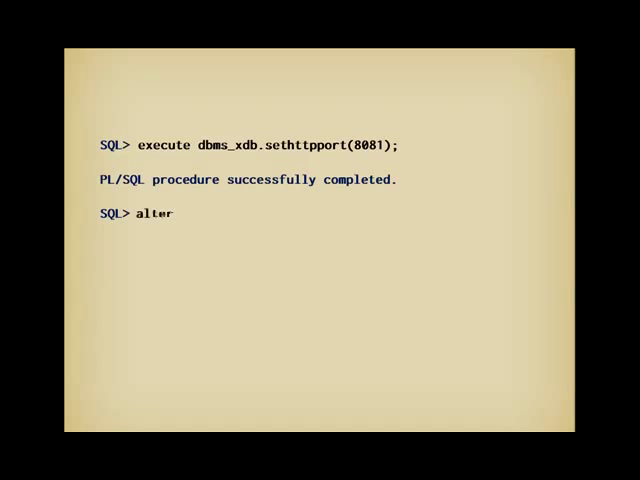
type("system register;")
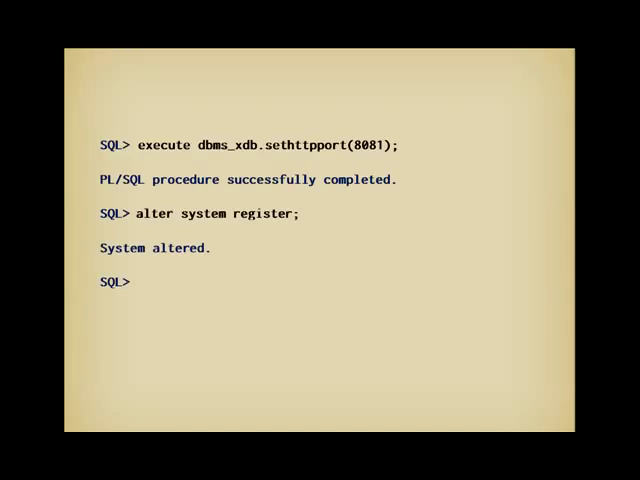
type("exit")
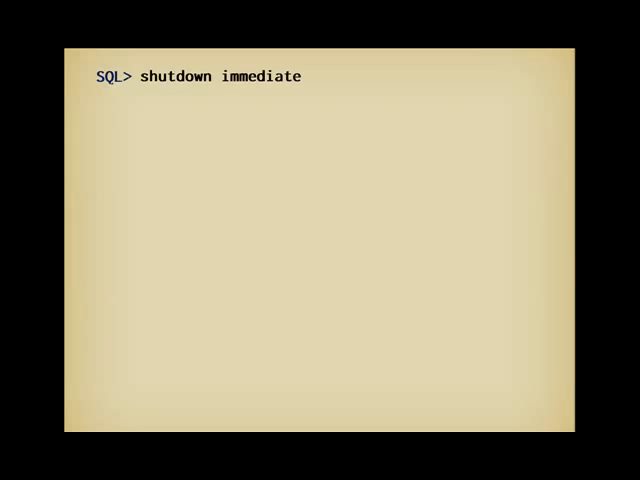
Run SHUTDOWN IMMEDIATE, then STARTUP MOUNT to restart the instance mounted.
key("Return")
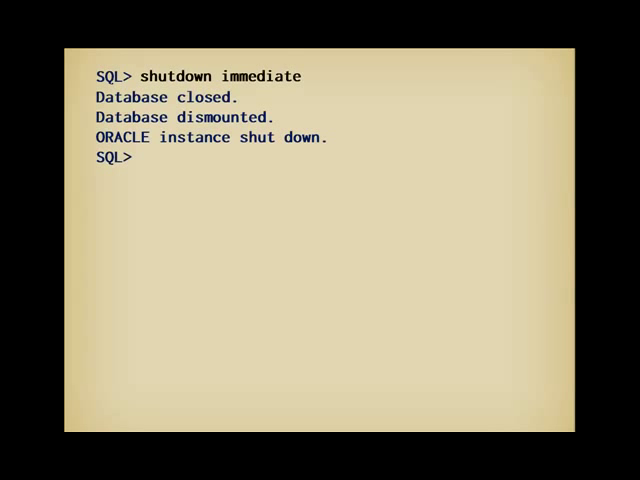
type("startup mount")
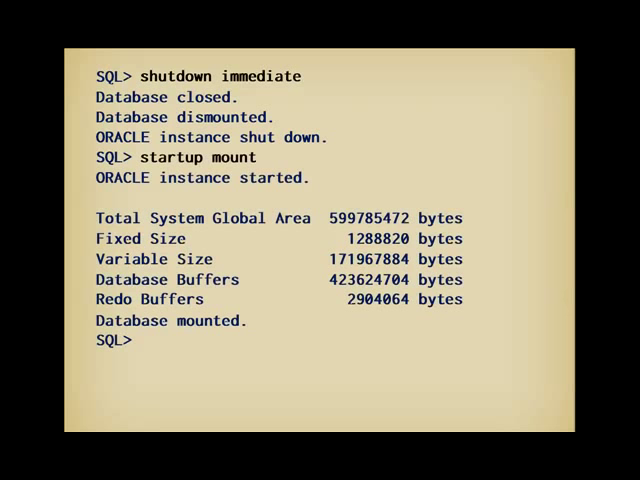
type("alter databas")
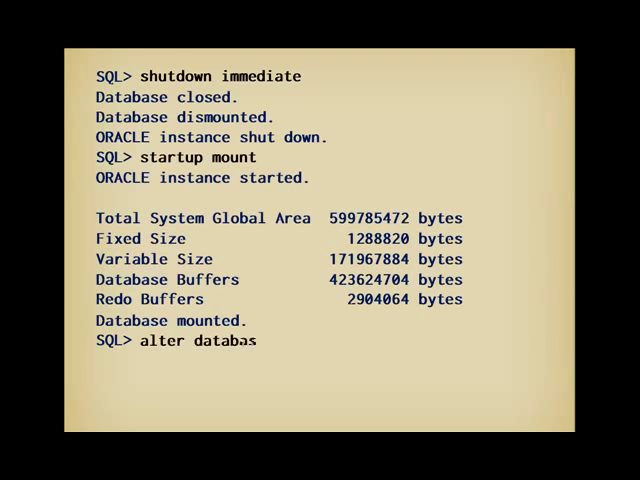